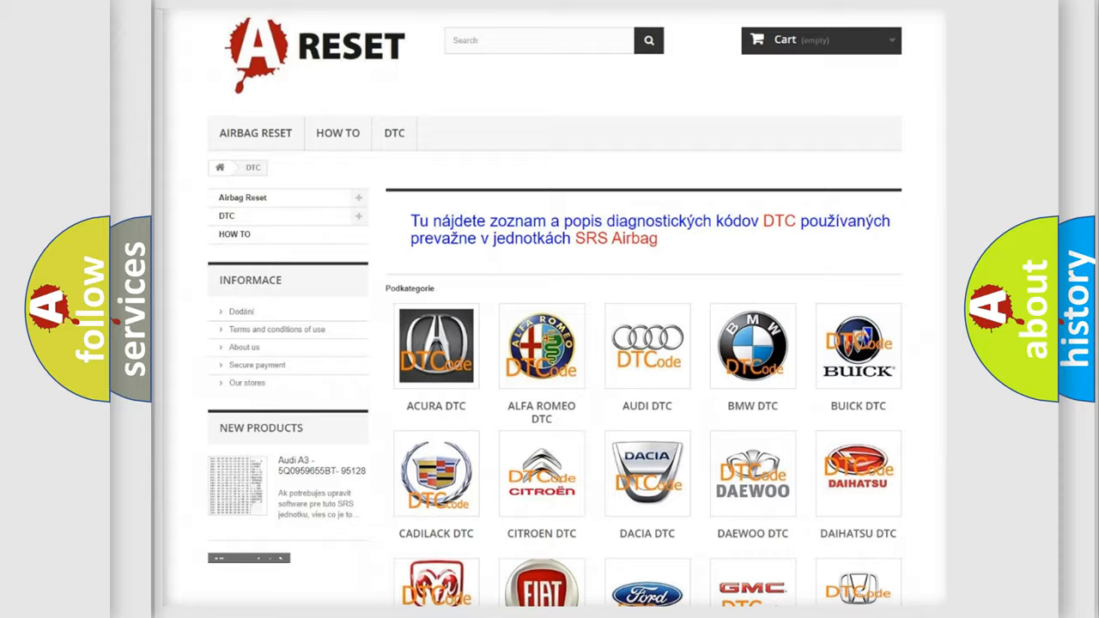
Scroll through the DTC brand grid to reach the Toyota DTC code list
scroll("down", 3)
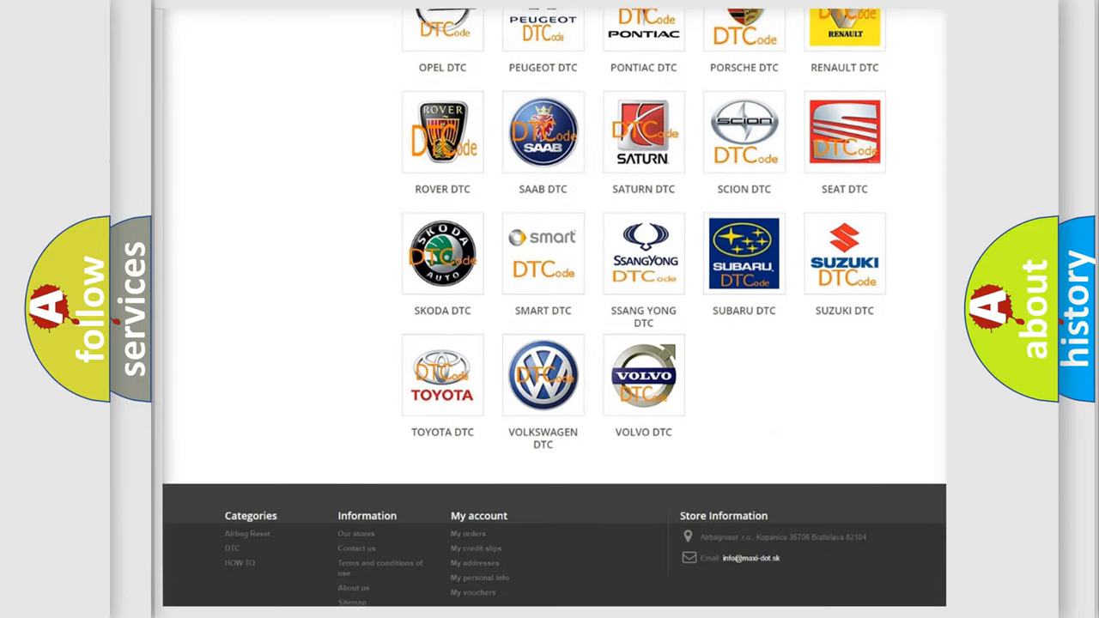
scroll("up", 3)
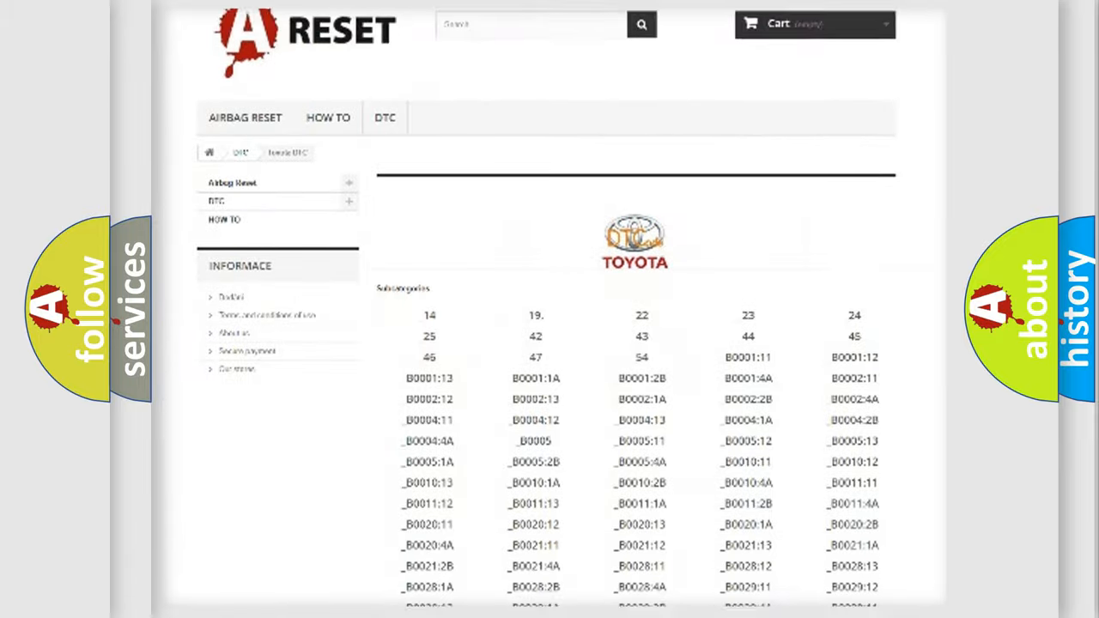
scroll("down", 3)
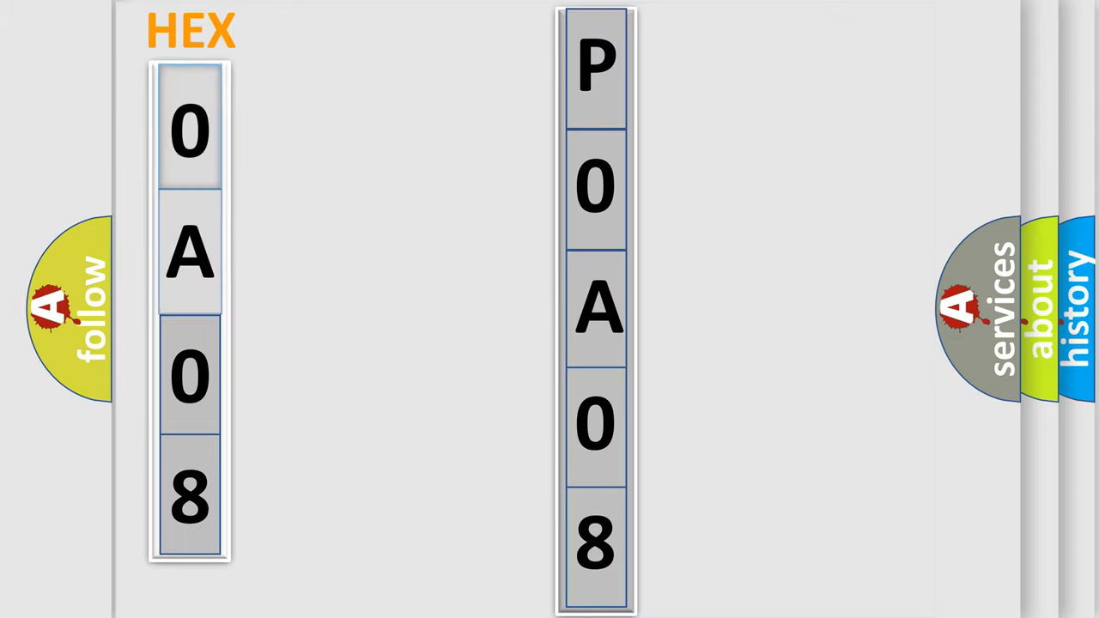
Advance to the slide aligning HEX digits 0A08 beside code P0A08
left_click(189, 129)
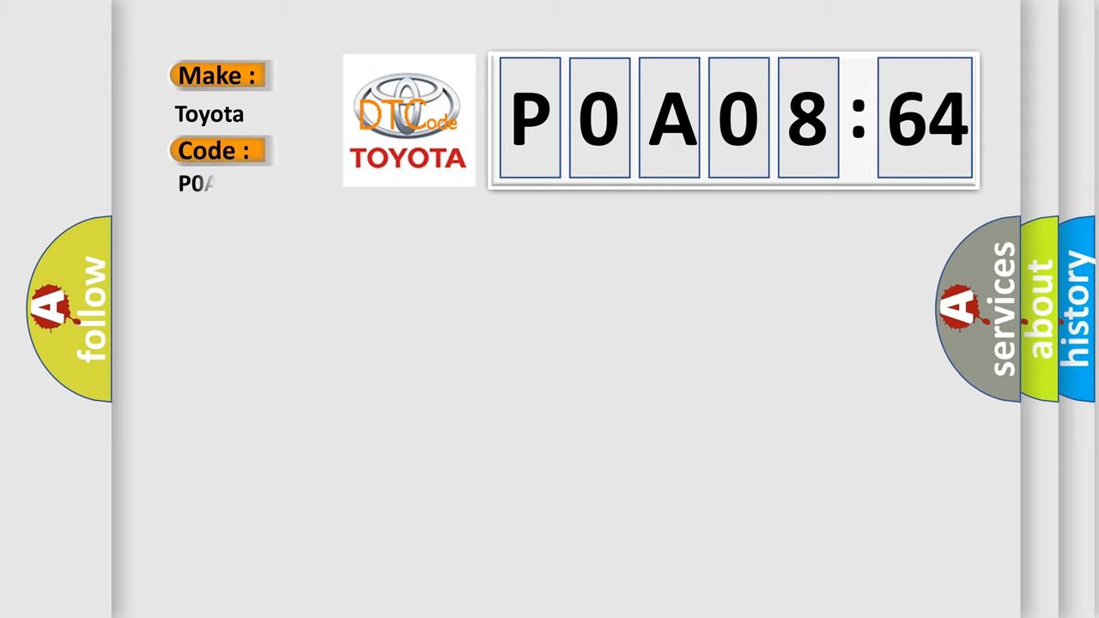
Enter P0A08264 as the Code under Make: Toyota
type("P0A08264")
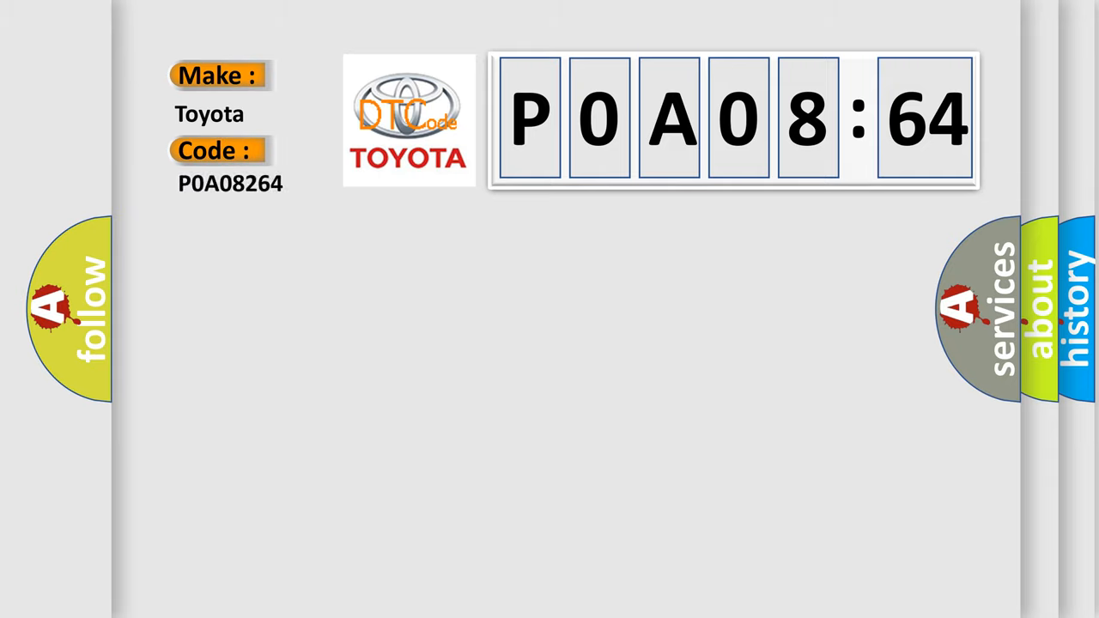